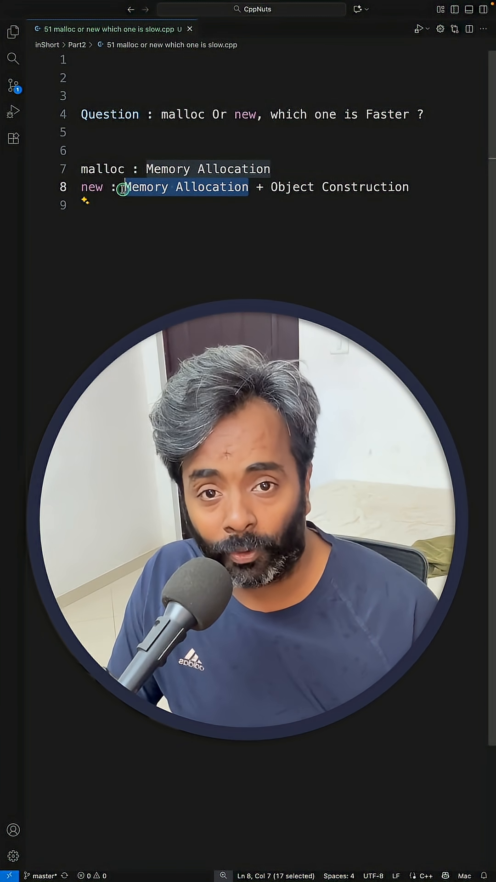
- Highlight 'Memory Allocation' on the malloc and new lines to emphasise it
click(403, 187)
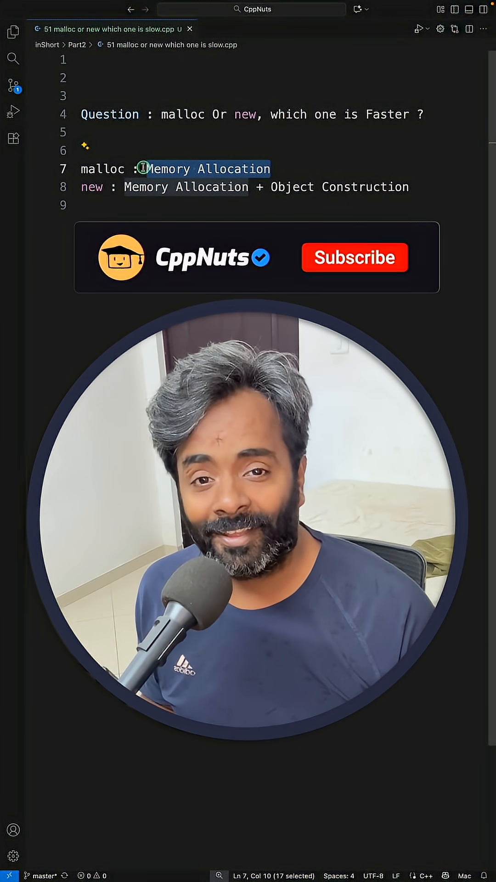
- Deselect the highlighted 'Memory Allocation' text, leaving both definitions as plain text
click(355, 257)
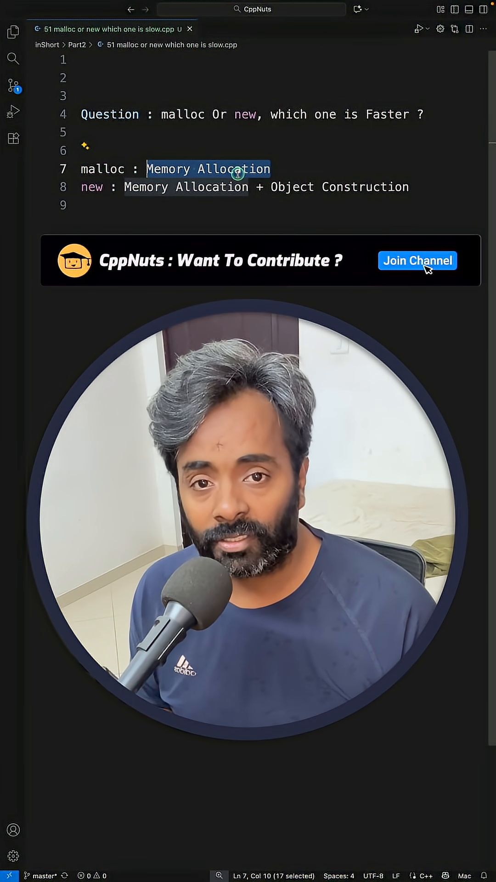
click(418, 260)
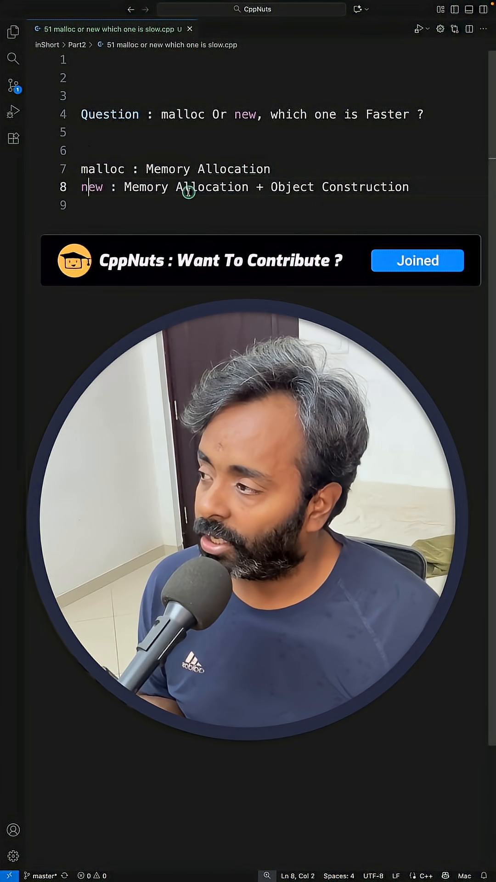